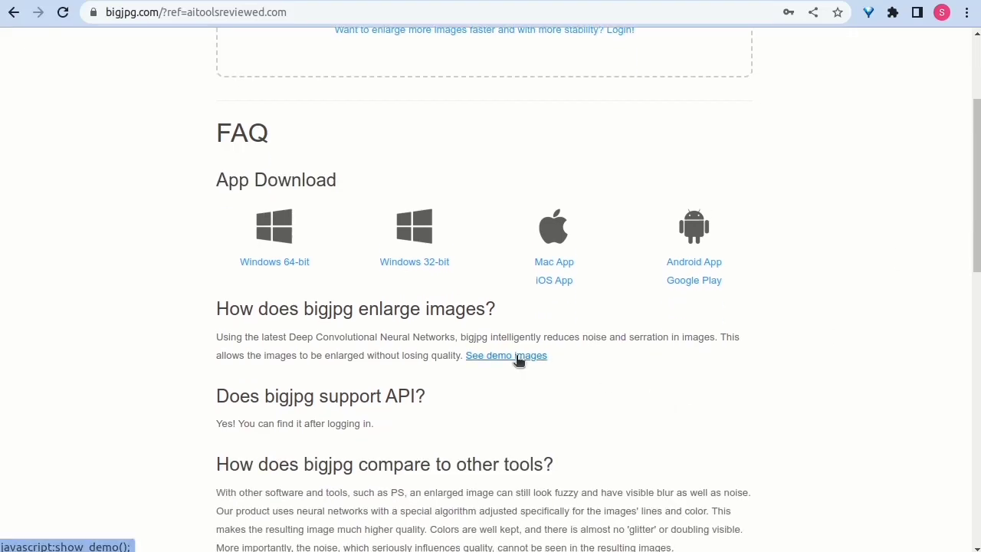
Open the 'See demo images' link in BigJPG's FAQ section
left_click(505, 356)
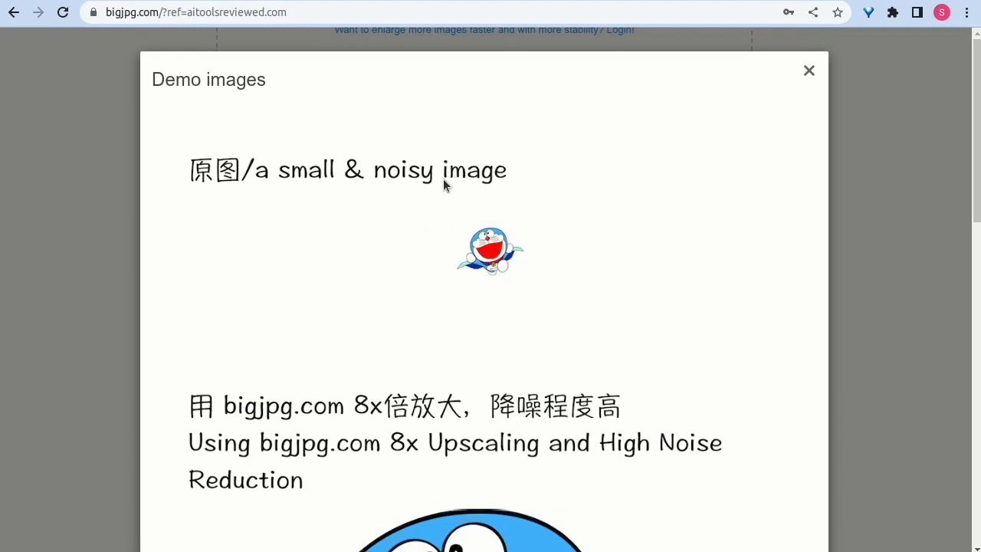
mouse_move(501, 268)
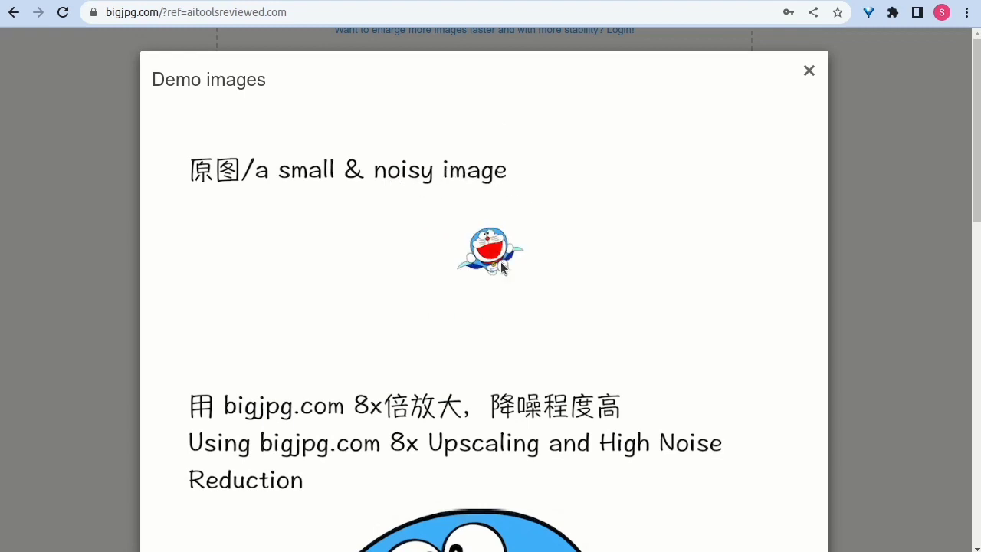
Scroll the Demo images dialog past the 8x Doraemon to the before/after comparison
left_click(808, 70)
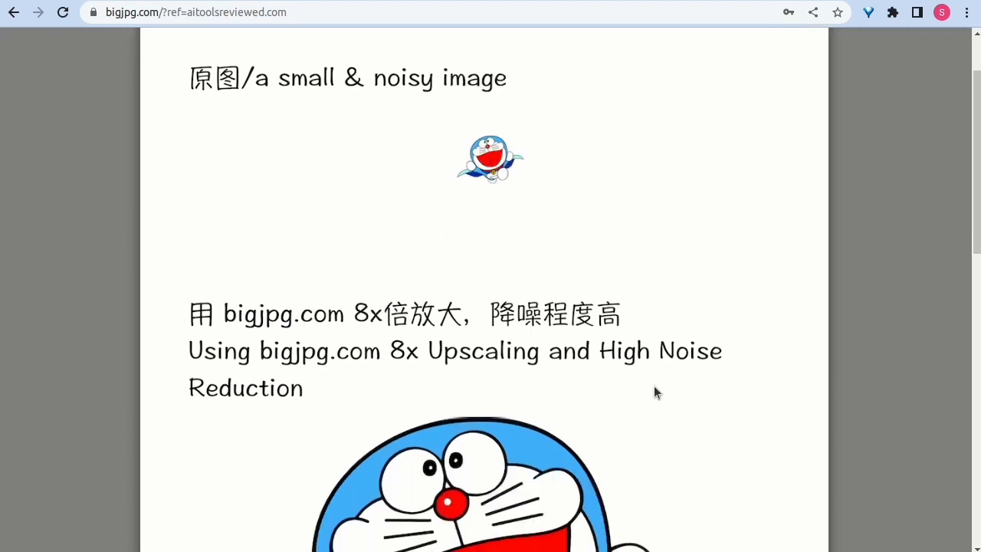
scroll("down", 3)
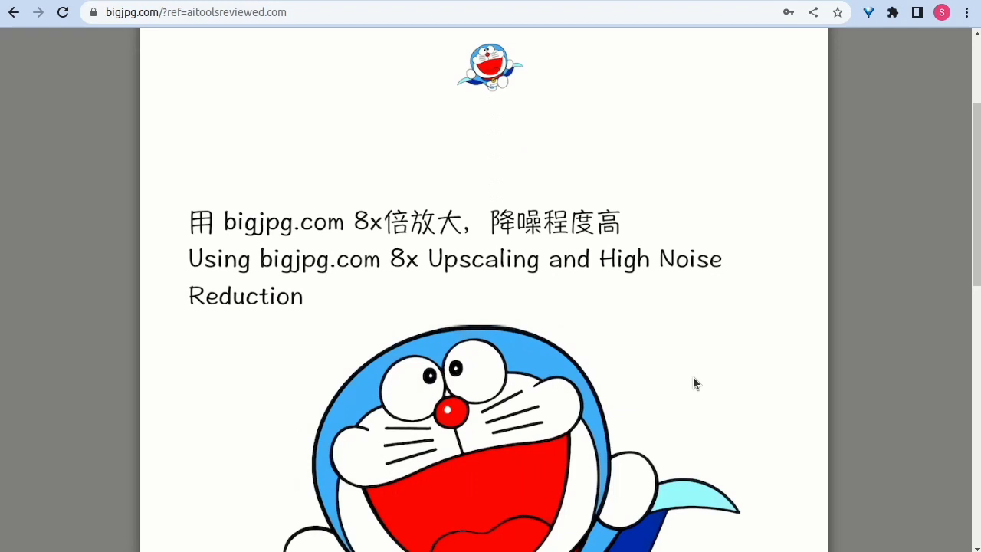
scroll("down", 3)
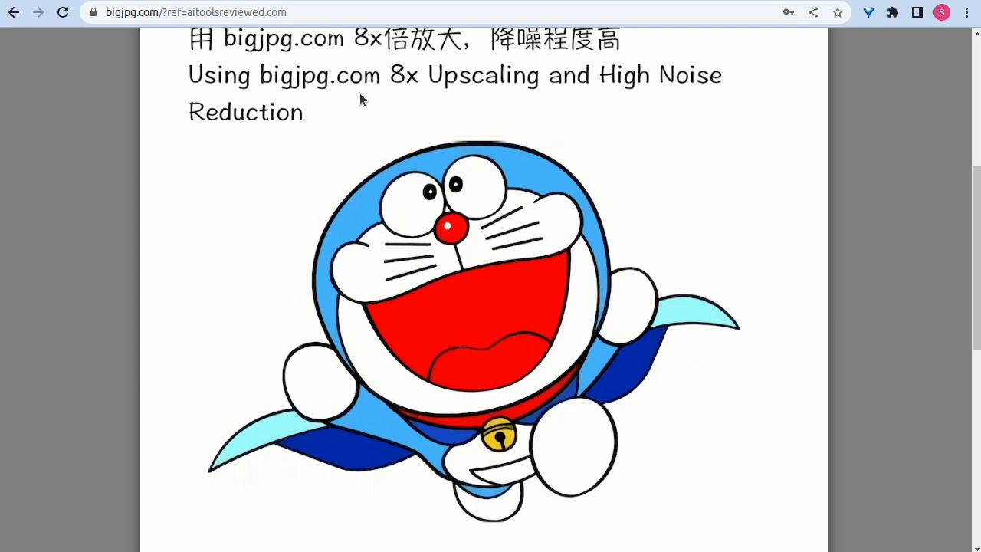
mouse_move(521, 91)
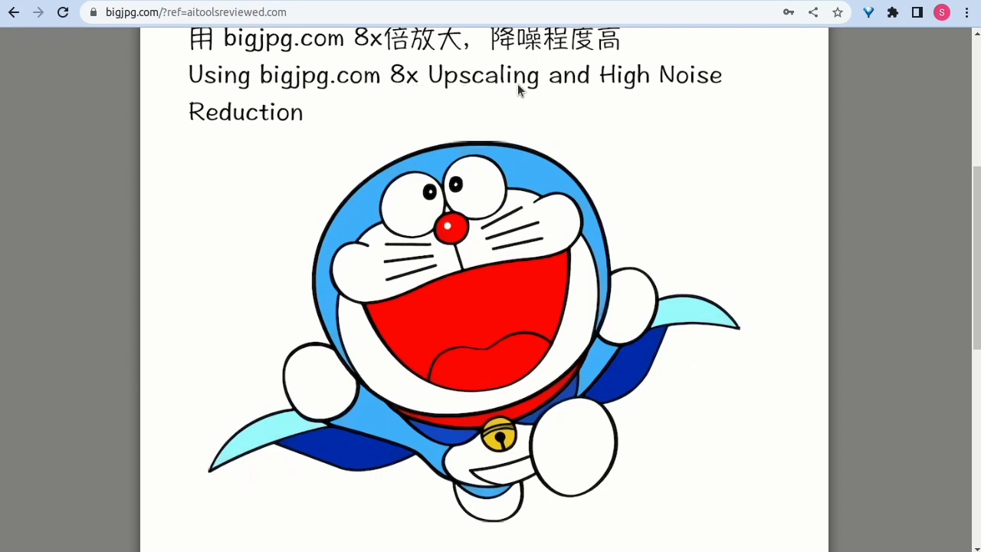
mouse_move(413, 84)
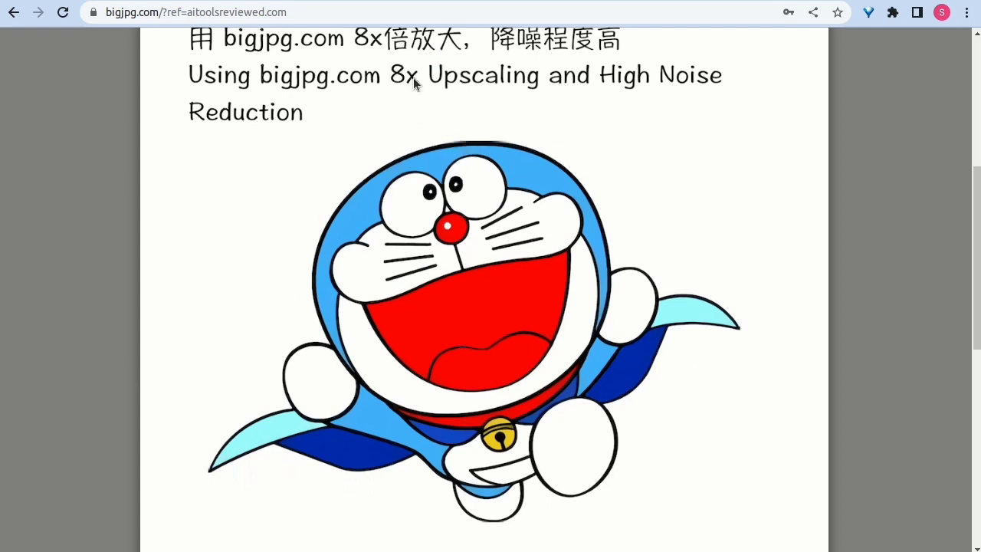
mouse_move(273, 147)
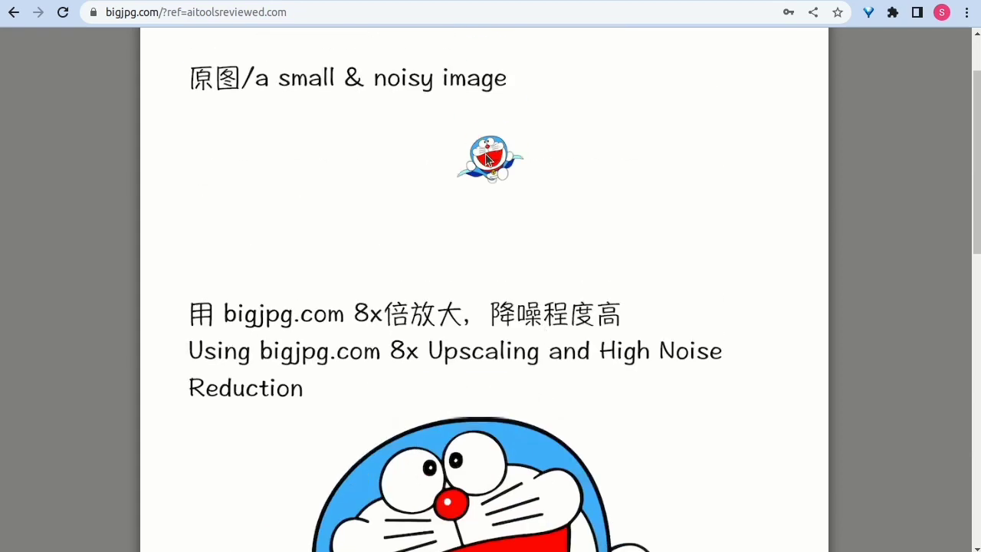
scroll("down", 3)
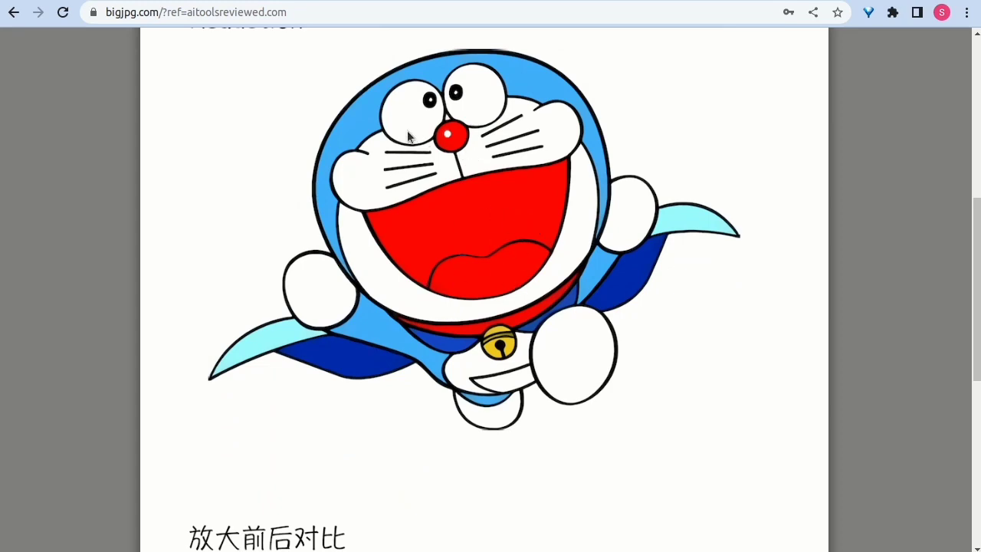
mouse_move(637, 396)
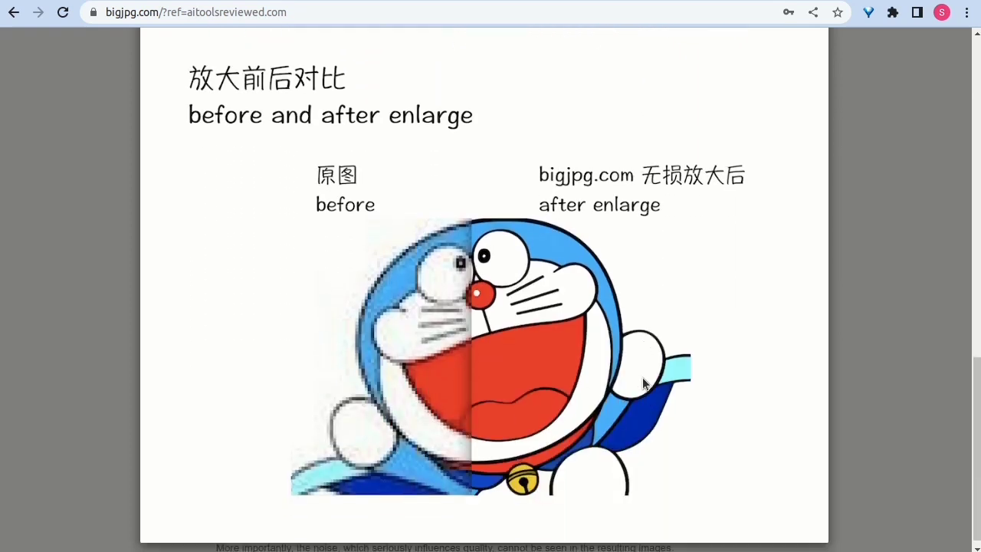
scroll("down", 3)
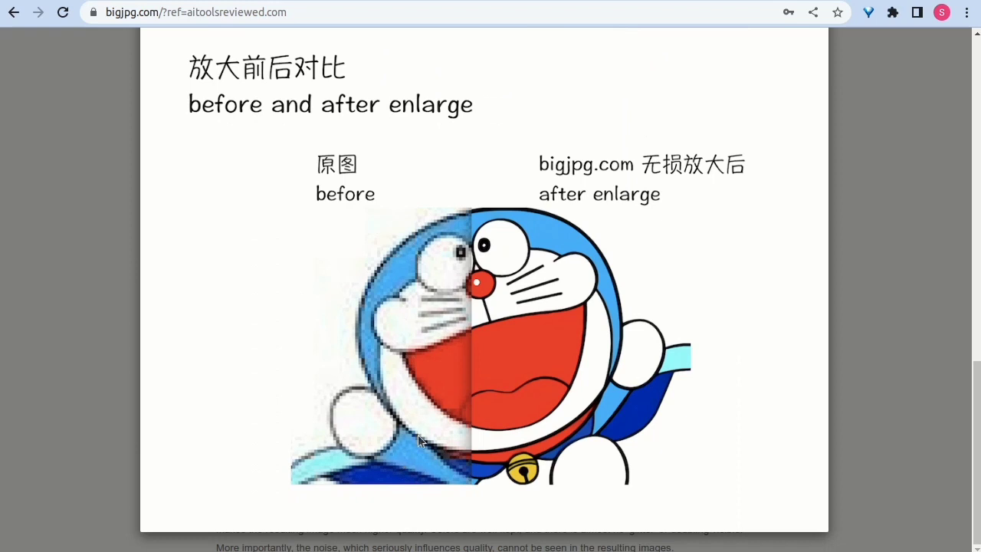
mouse_move(637, 201)
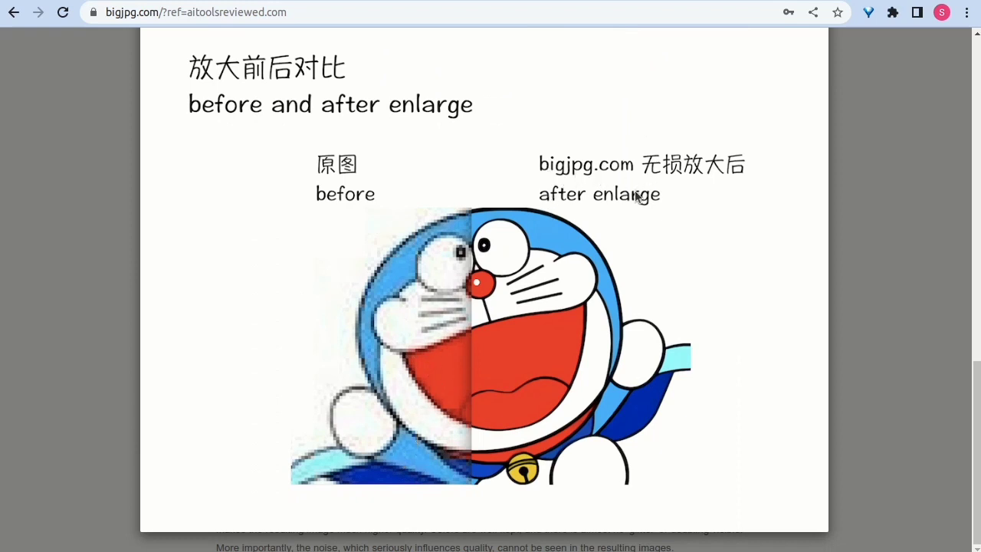
mouse_move(511, 405)
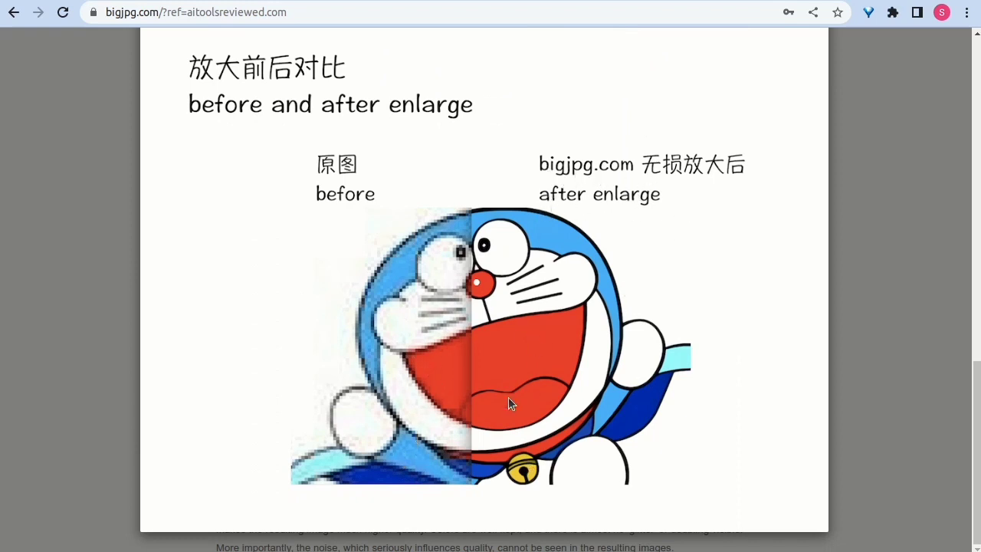
mouse_move(421, 350)
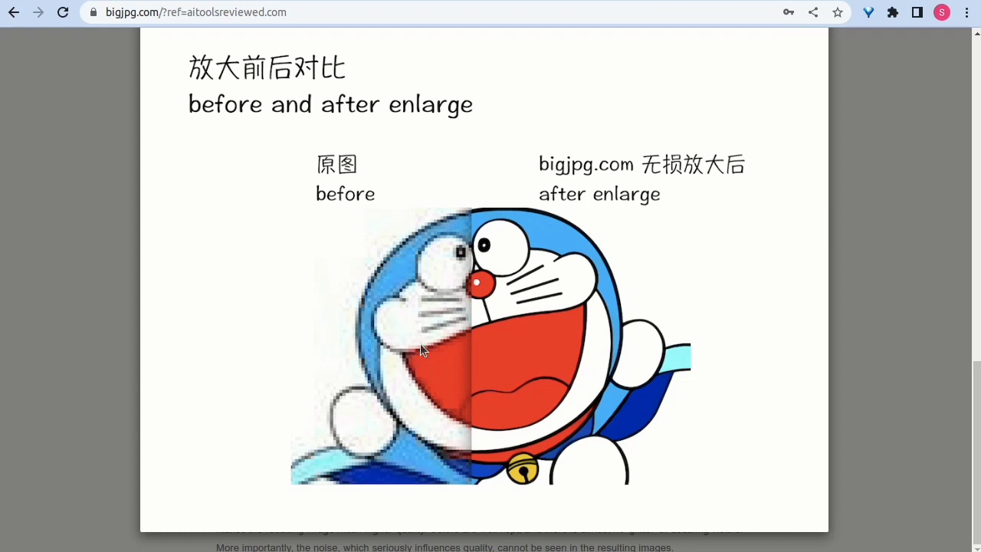
mouse_move(383, 45)
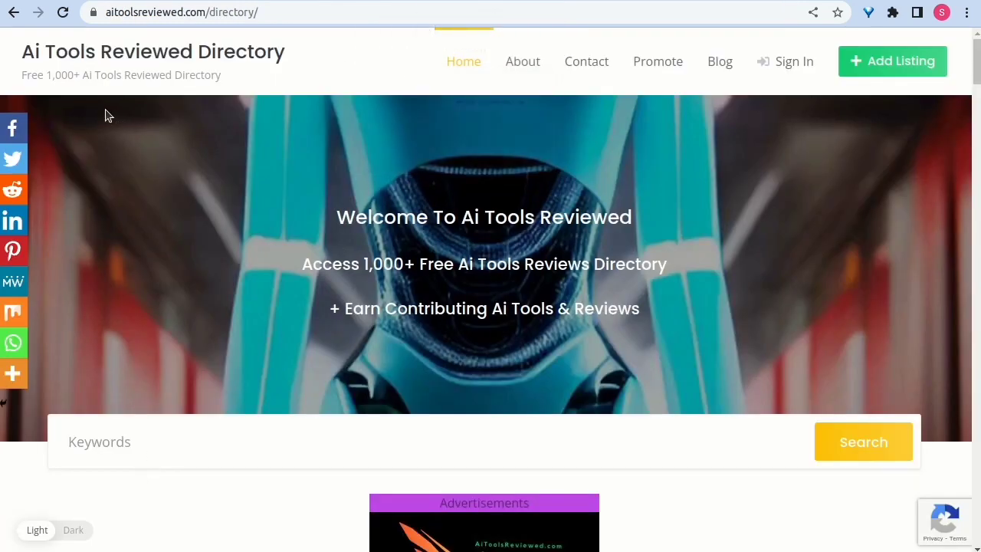
mouse_move(240, 13)
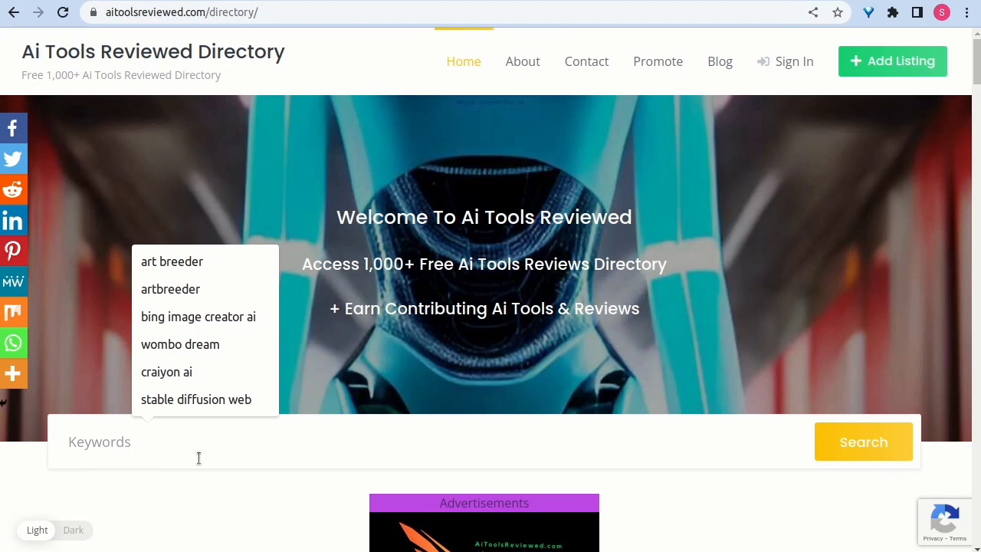
Search the AI Tools Reviewed directory for 'big' to reach the BigJPG listing
type("bigjpg")
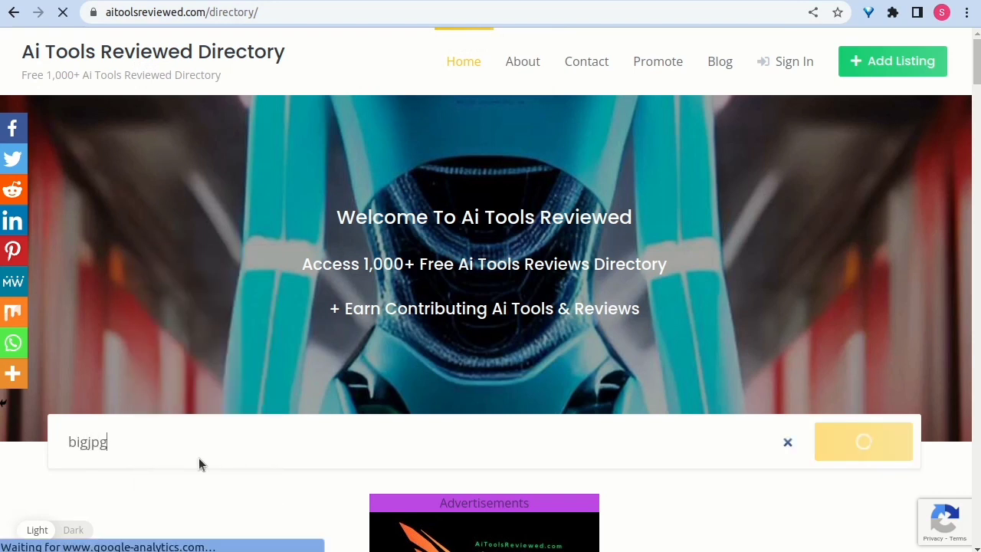
left_click(864, 442)
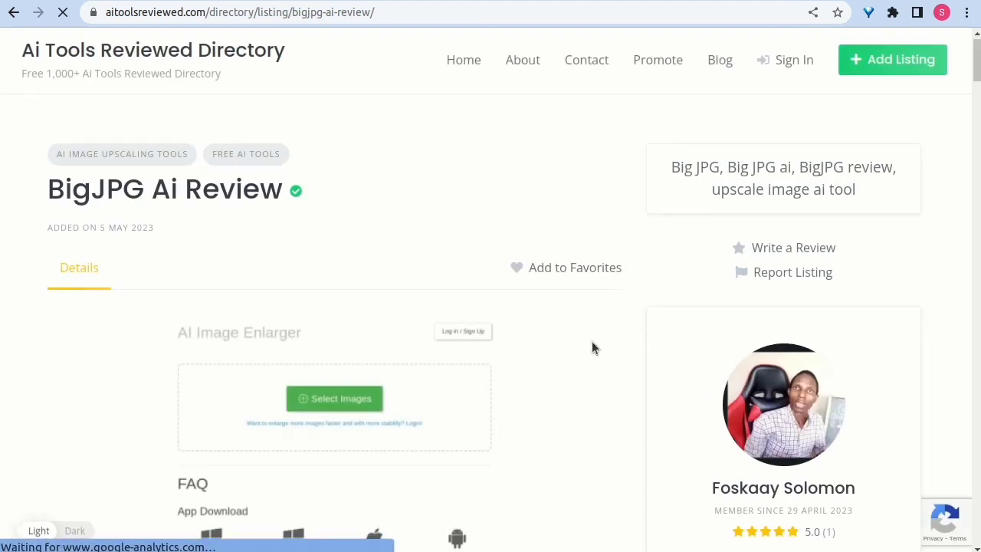
Scroll the BigJPG Ai Review past summary and video to 'How to Access BigJPG Ai'
scroll("down", 3)
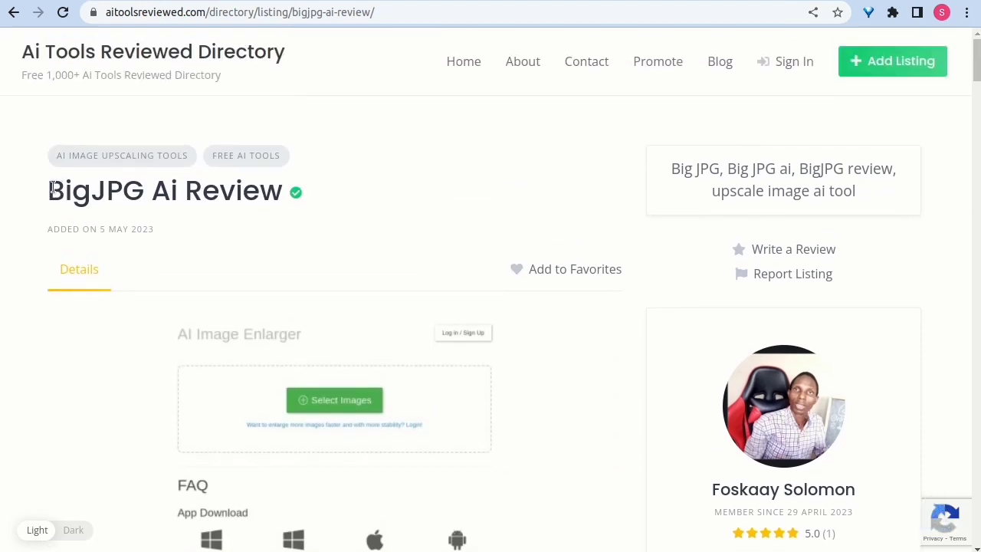
mouse_move(335, 212)
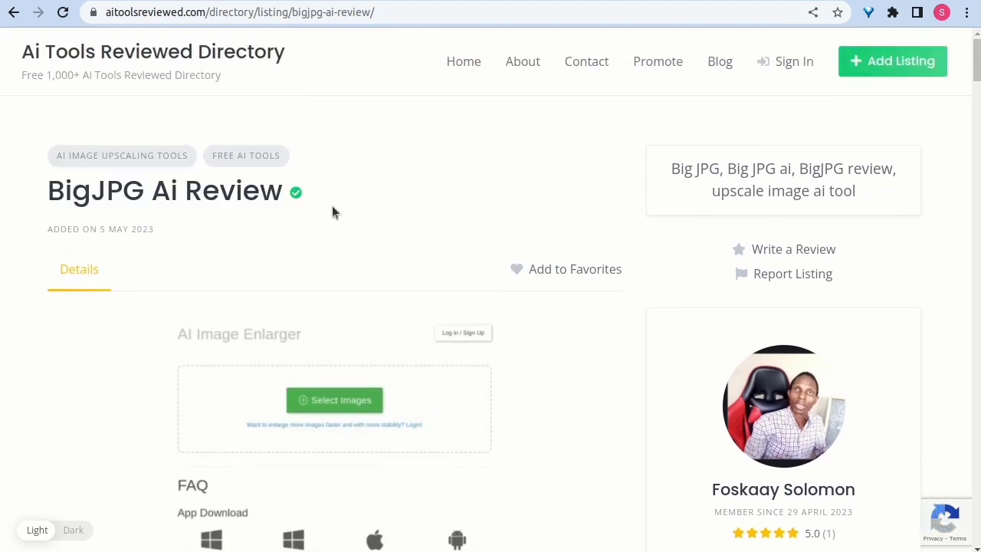
mouse_move(784, 252)
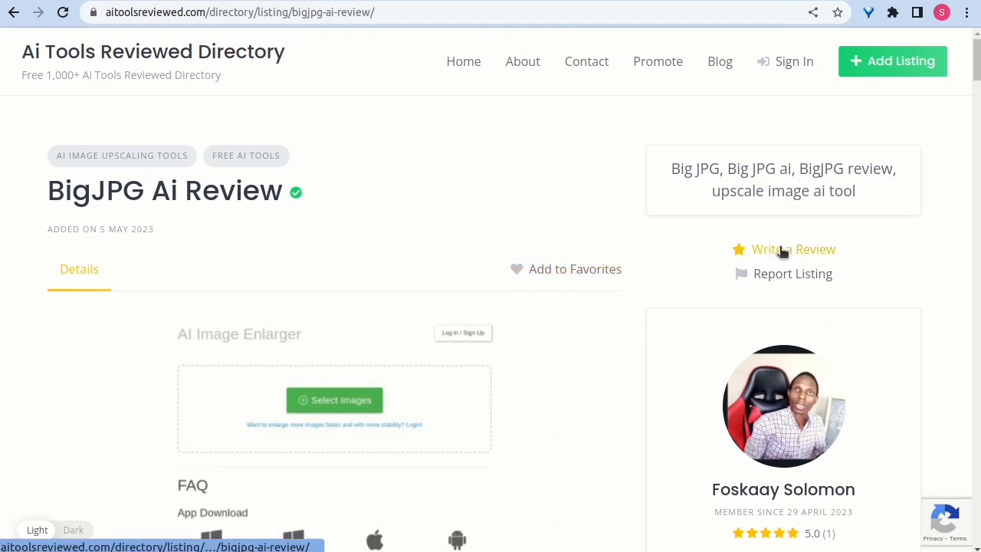
scroll("down", 3)
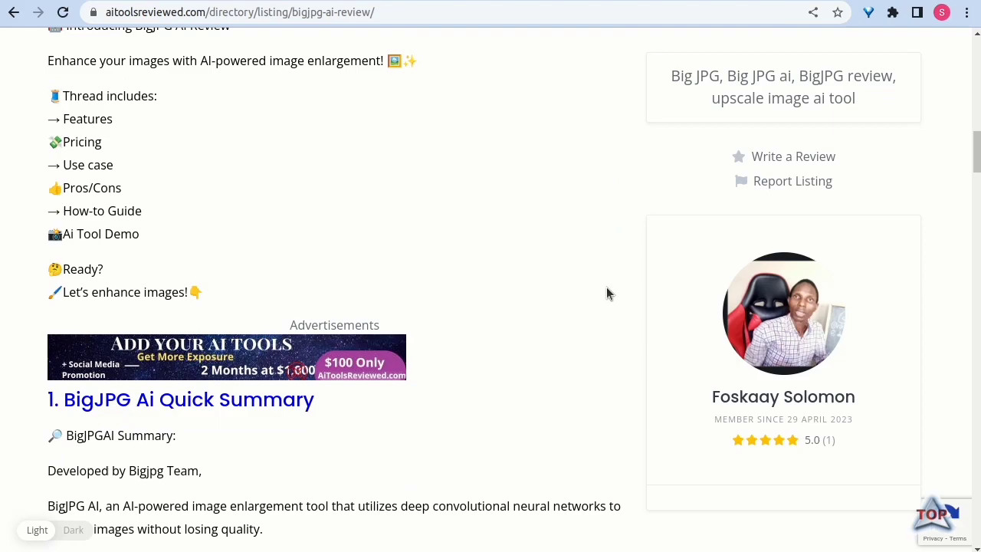
scroll("down", 3)
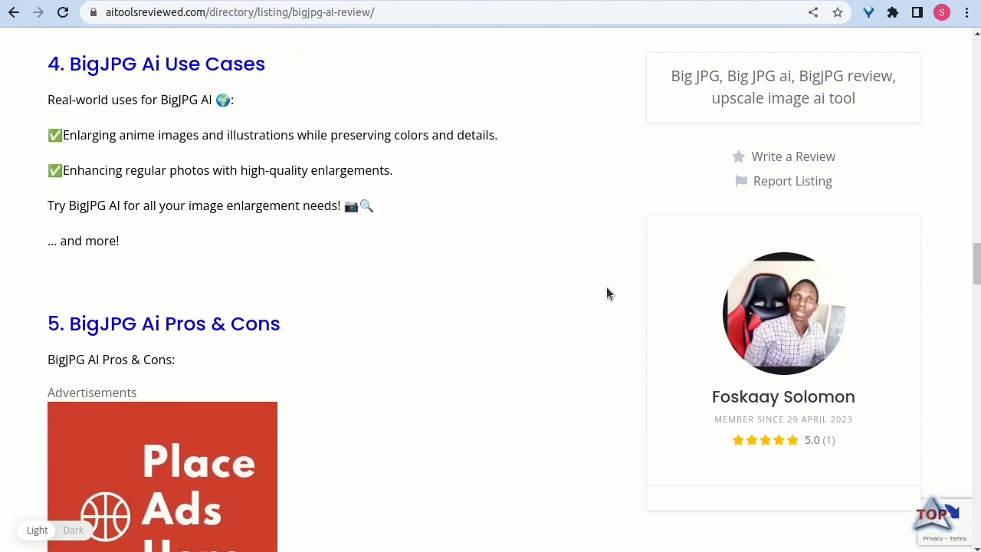
scroll("down", 3)
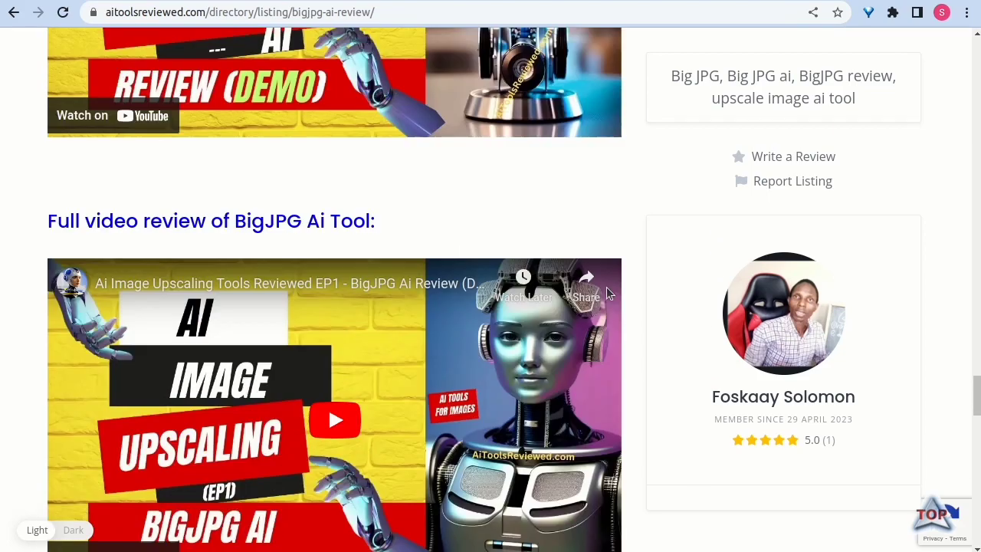
scroll("down", 3)
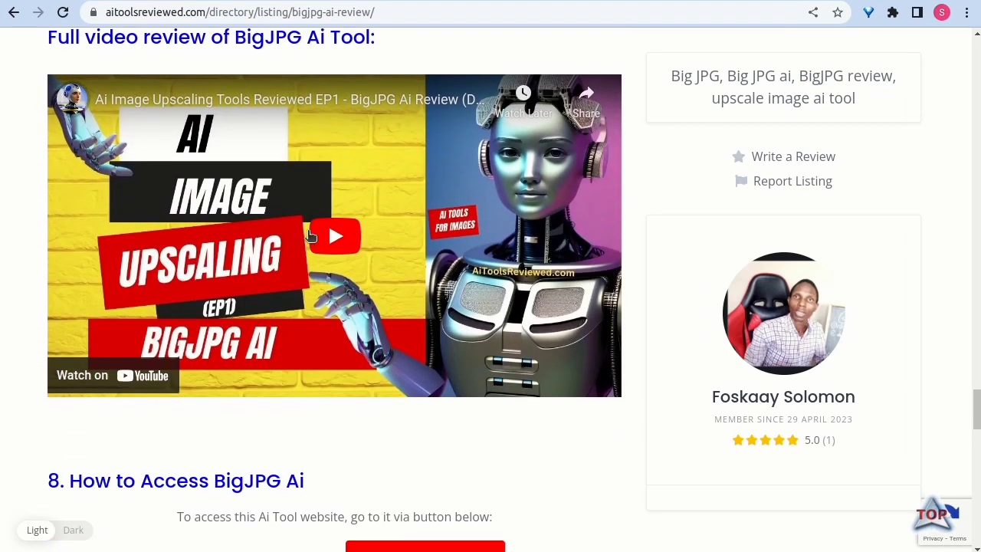
scroll("down", 3)
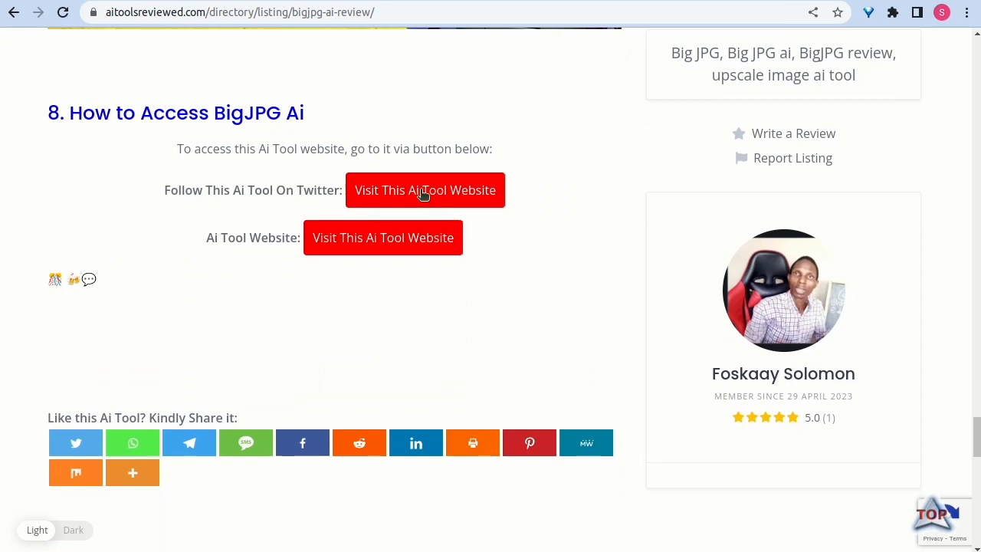
mouse_move(309, 194)
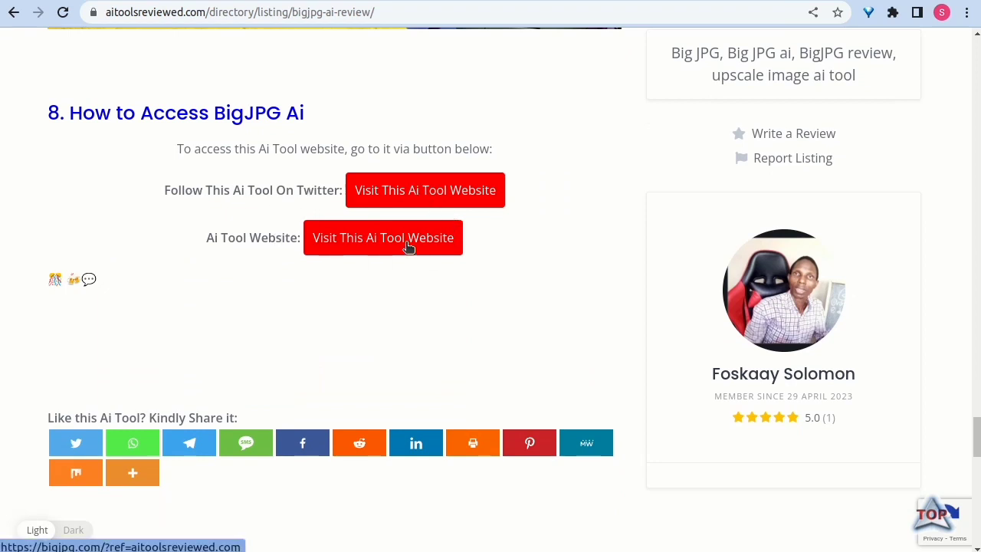
Visit the BigJPG website from the review and scroll down to its FAQ
left_click(382, 238)
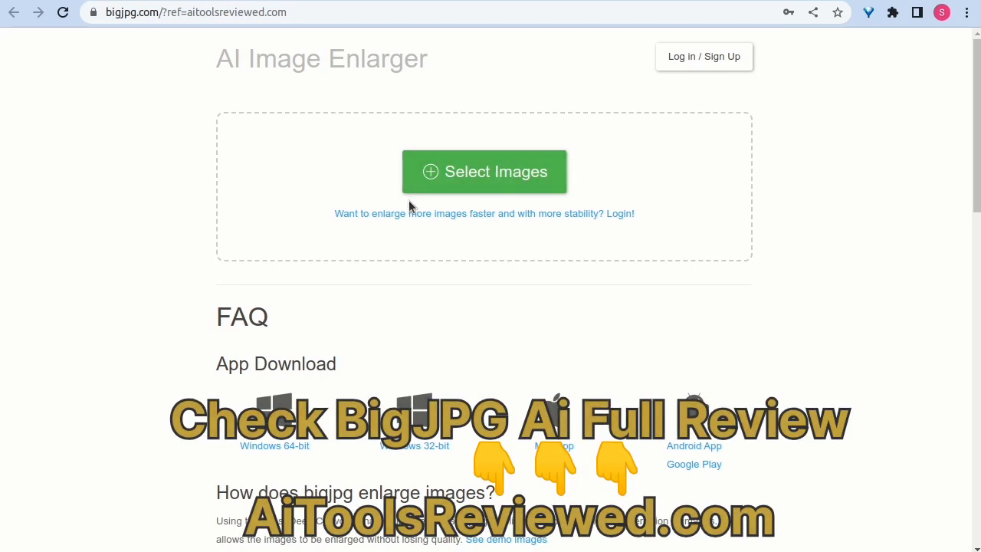
mouse_move(450, 182)
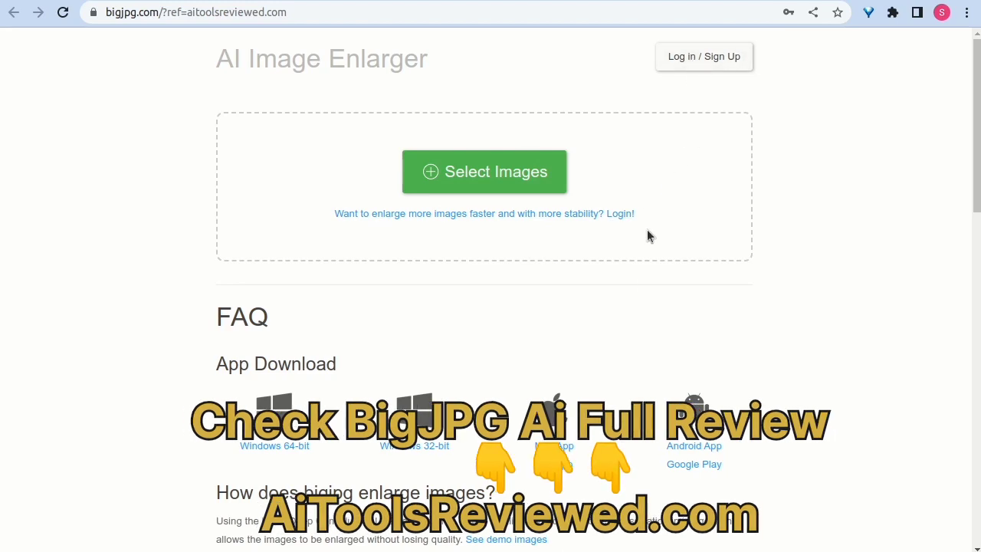
scroll("down", 3)
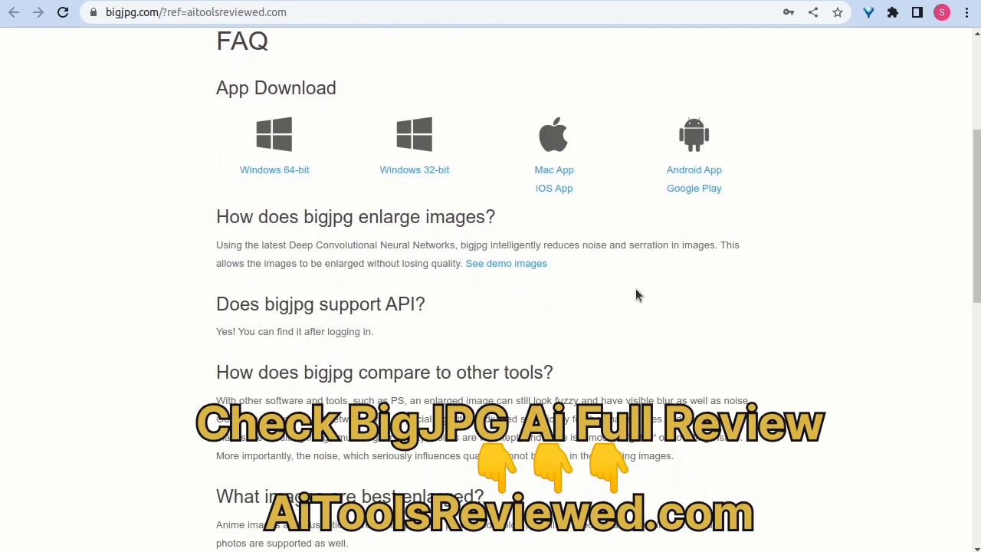
mouse_move(500, 266)
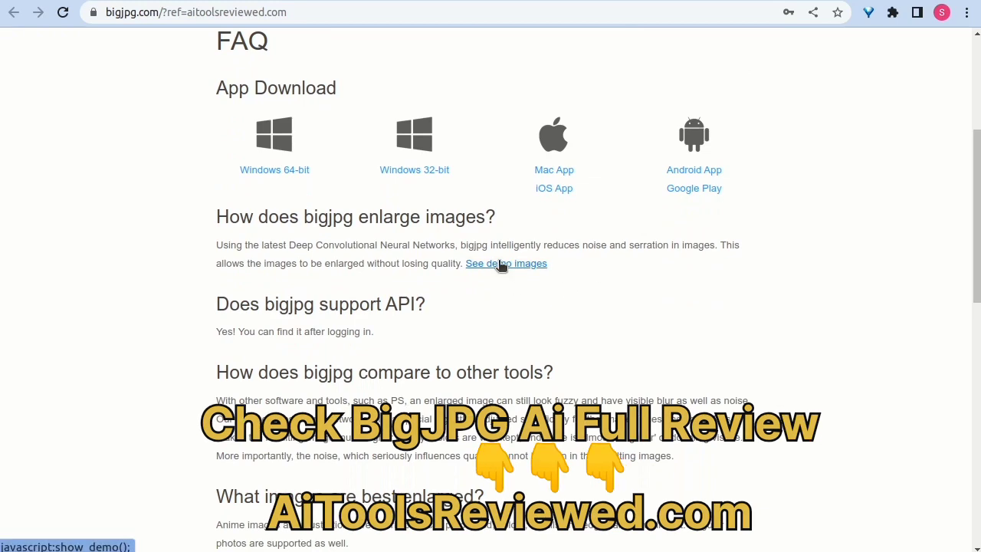
mouse_move(501, 271)
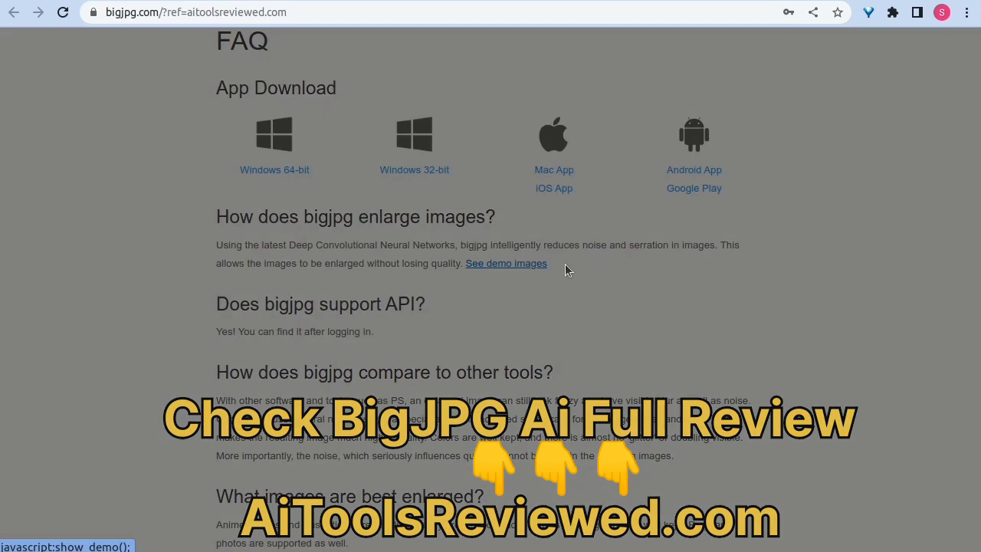
Reopen the demo images, scroll, and bring up the small Doraemon original's context menu
left_click(506, 262)
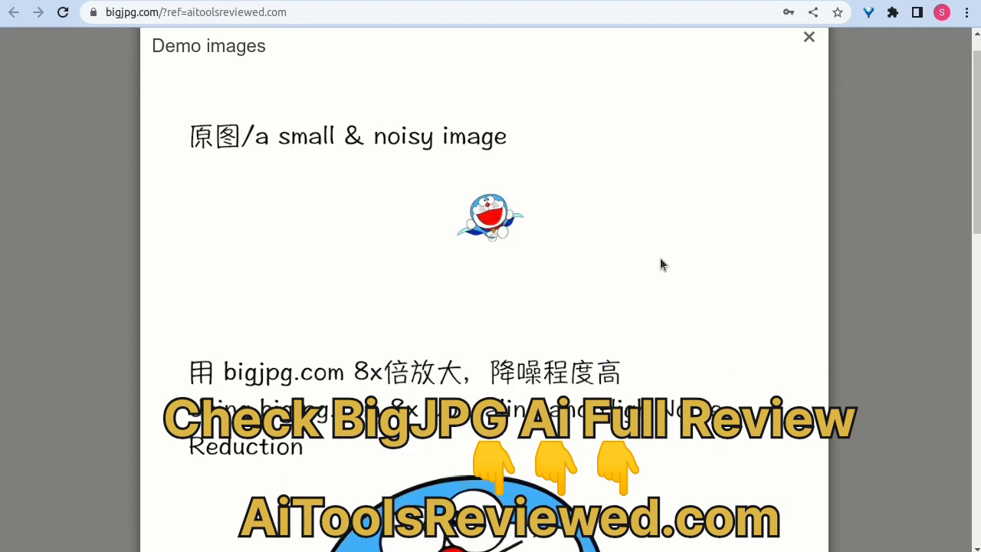
scroll("down", 3)
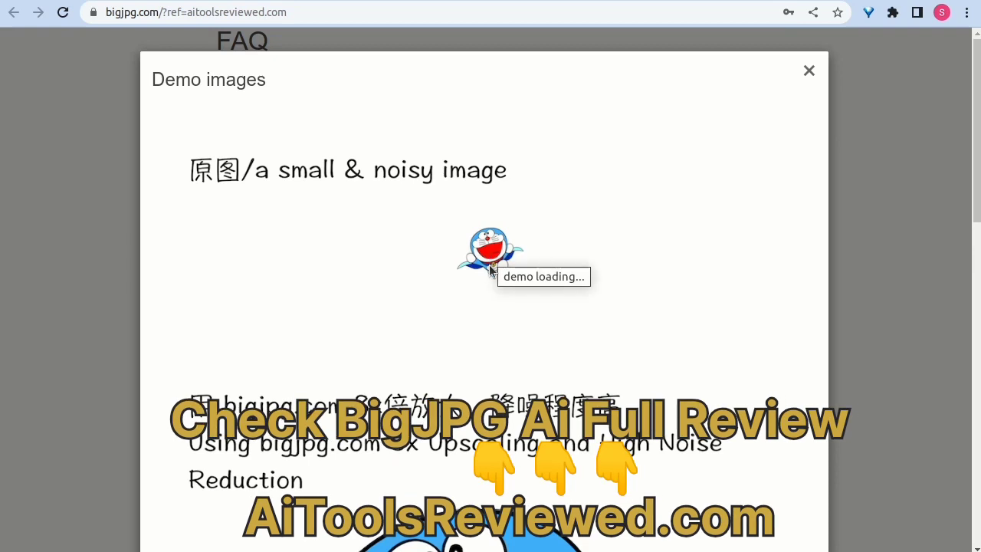
right_click(490, 257)
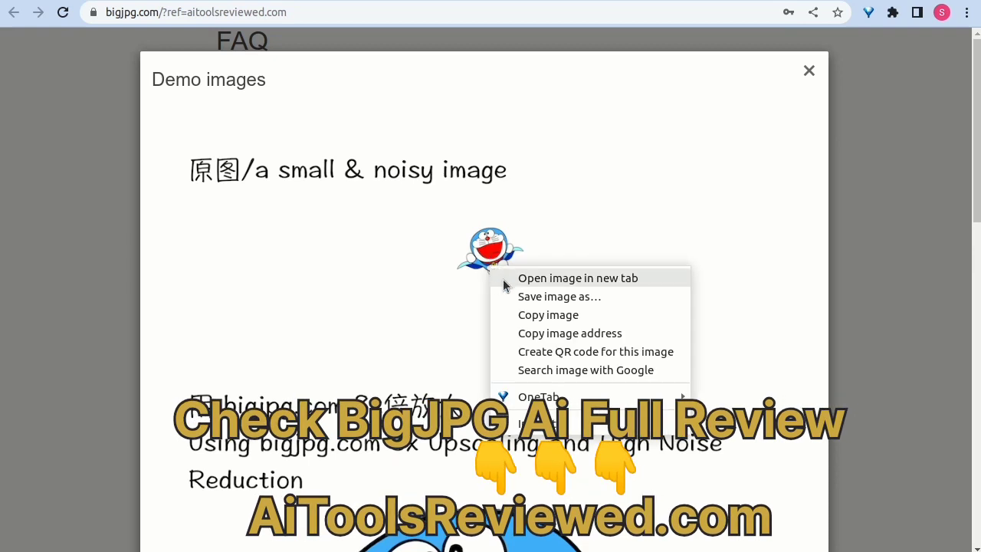